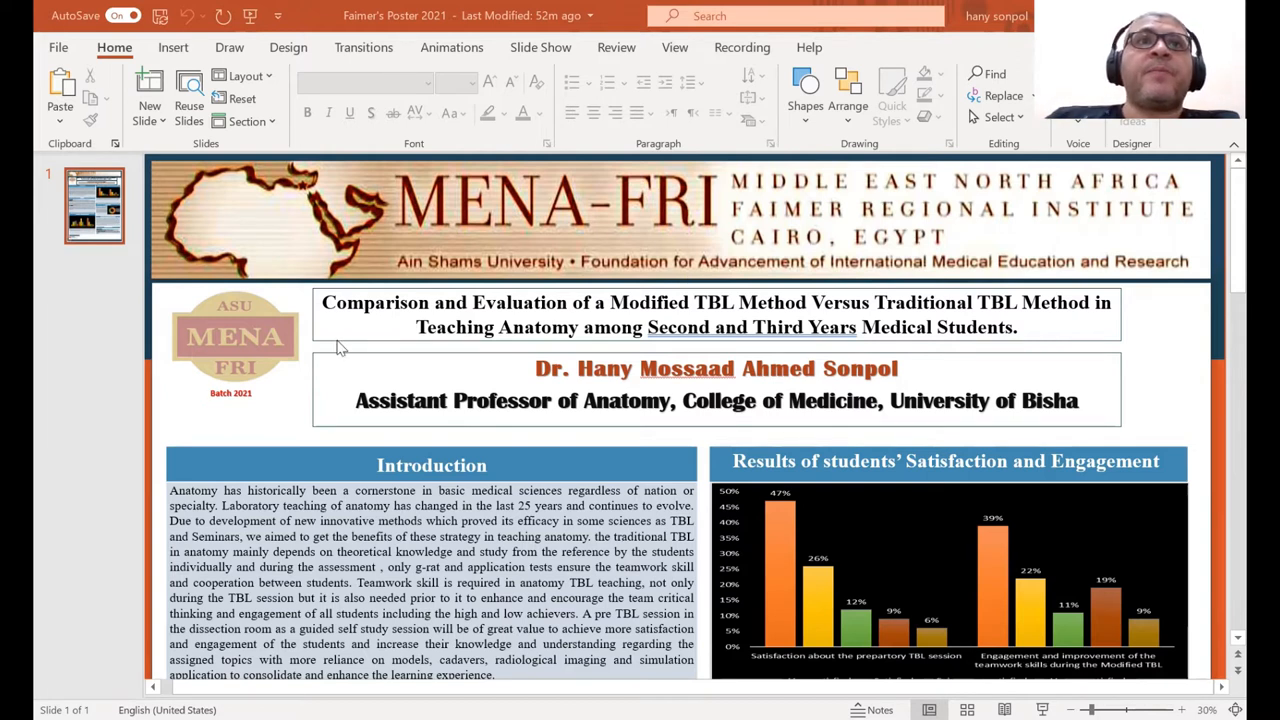
pyautogui.scroll(-3)
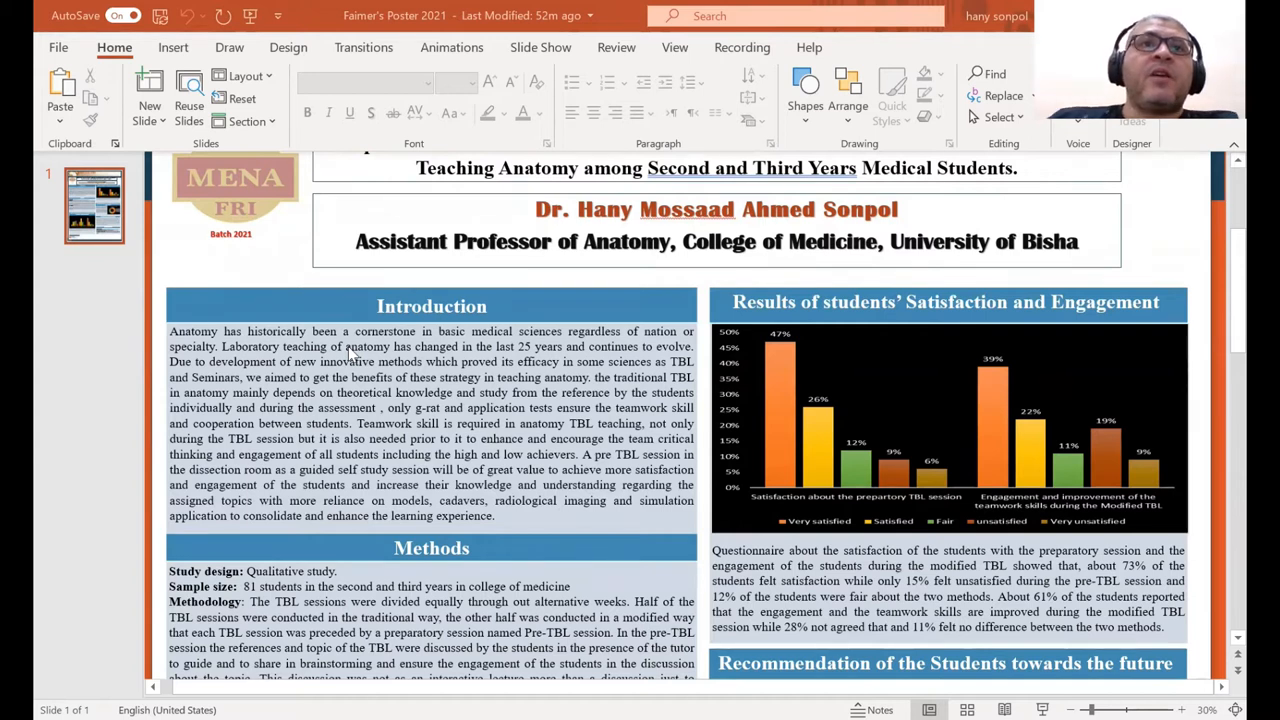
pyautogui.scroll(-3)
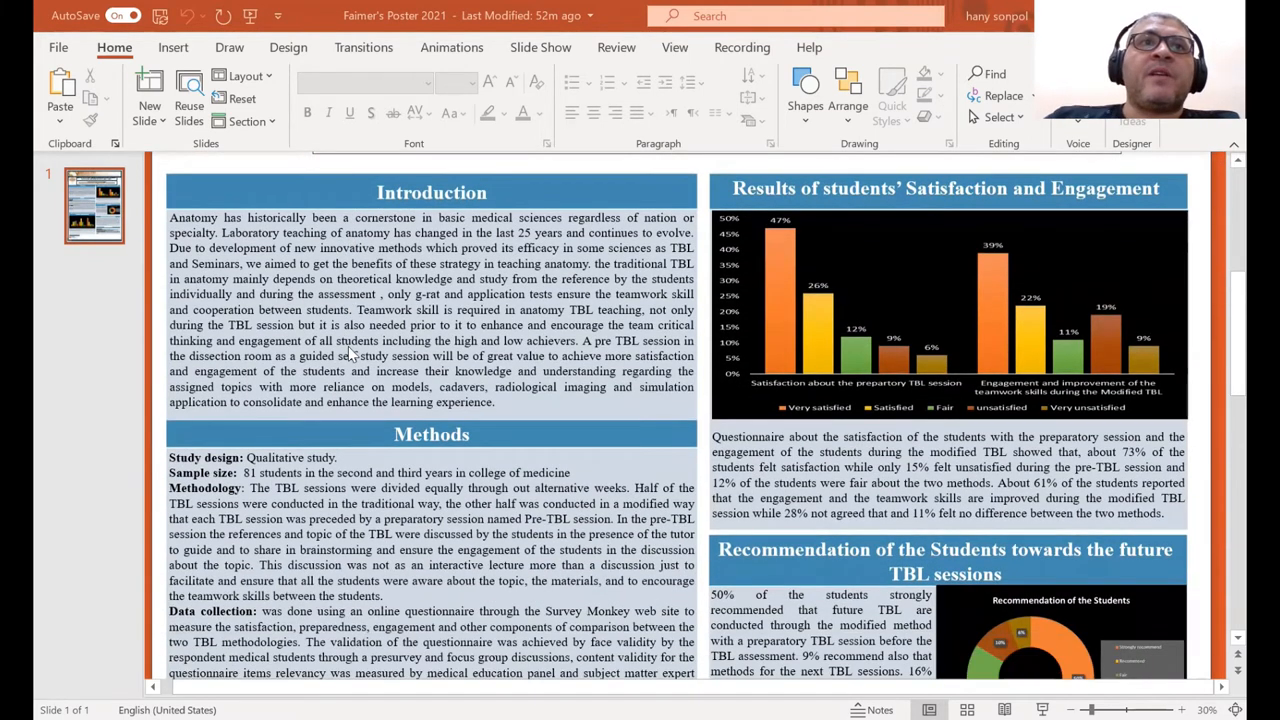
pyautogui.scroll(-3)
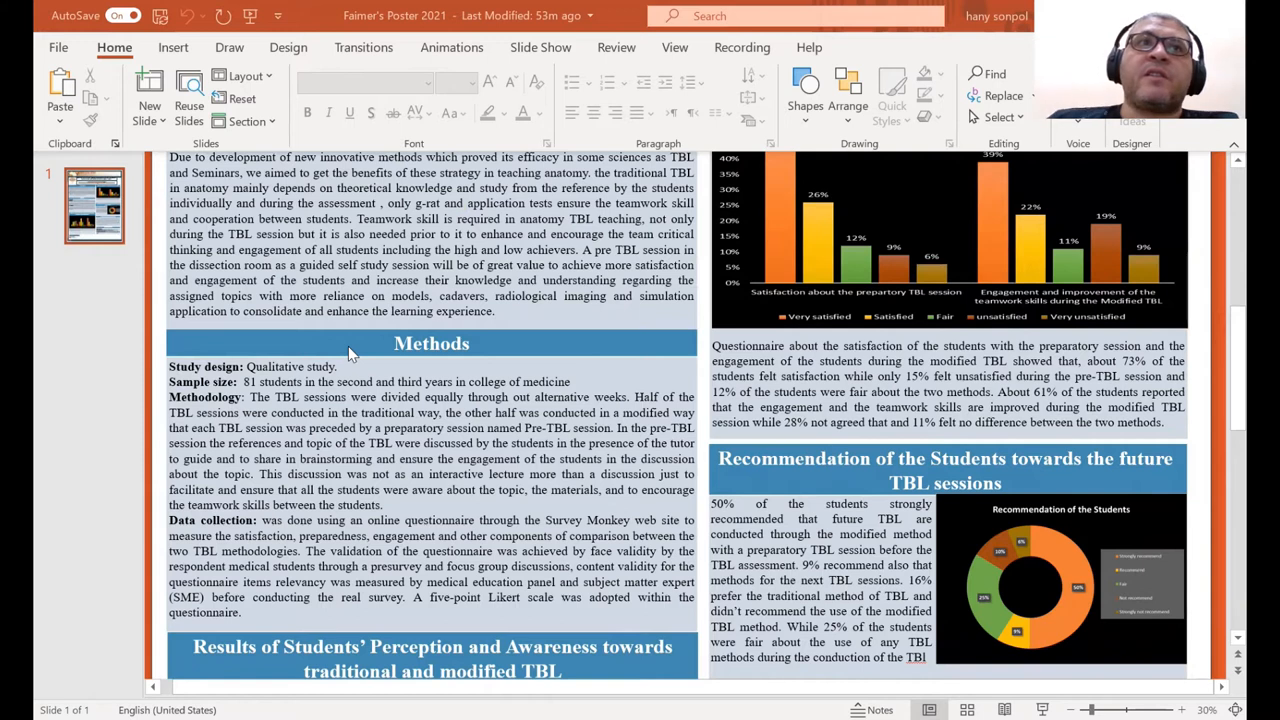
pyautogui.scroll(-3)
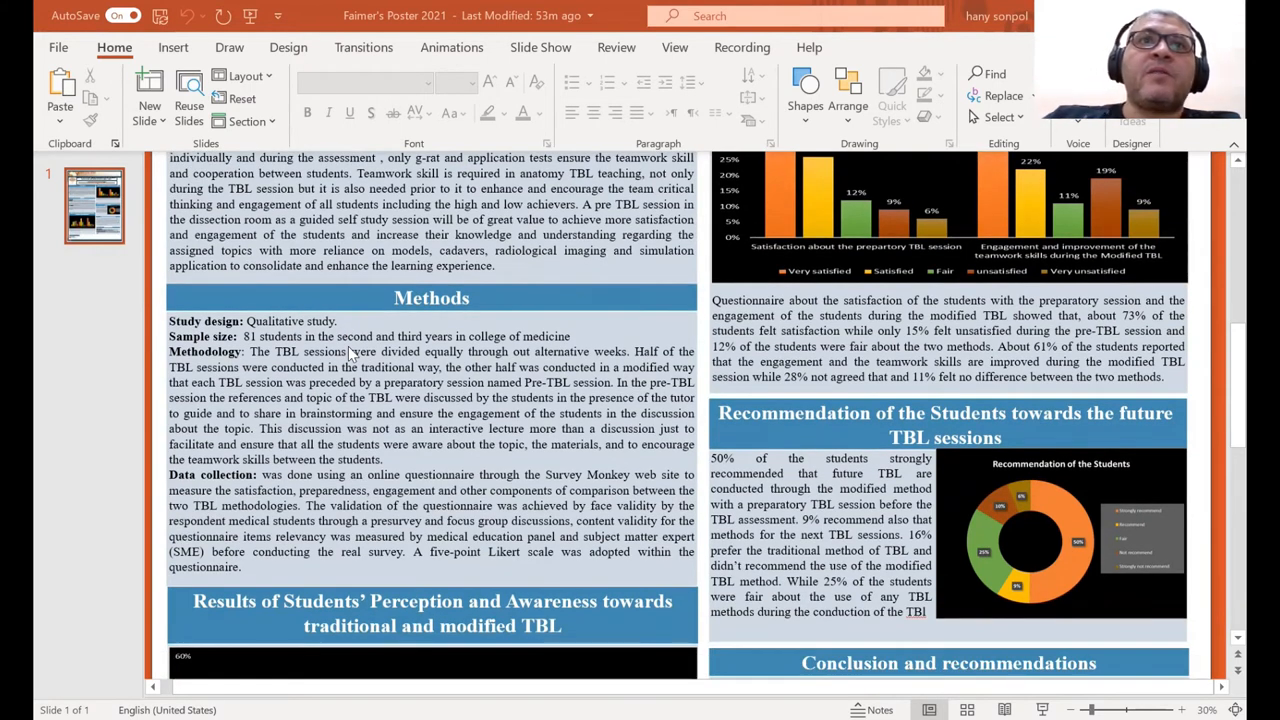
pyautogui.scroll(-3)
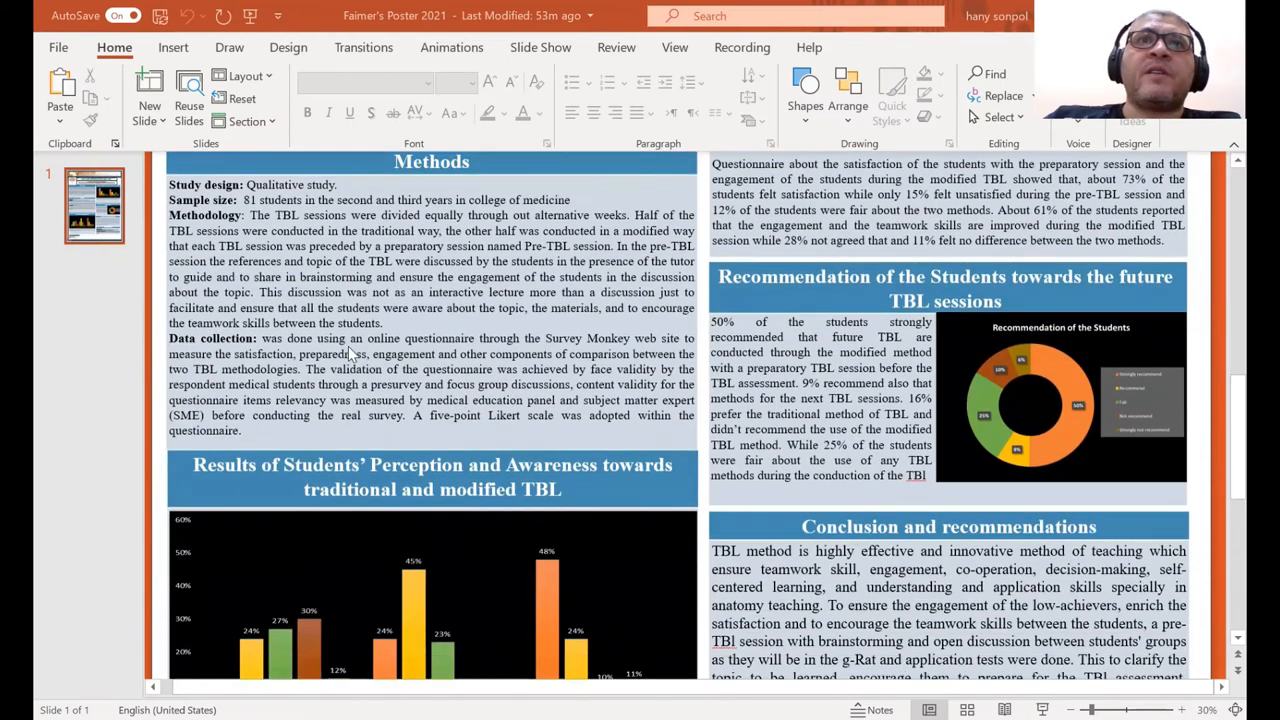
pyautogui.scroll(-3)
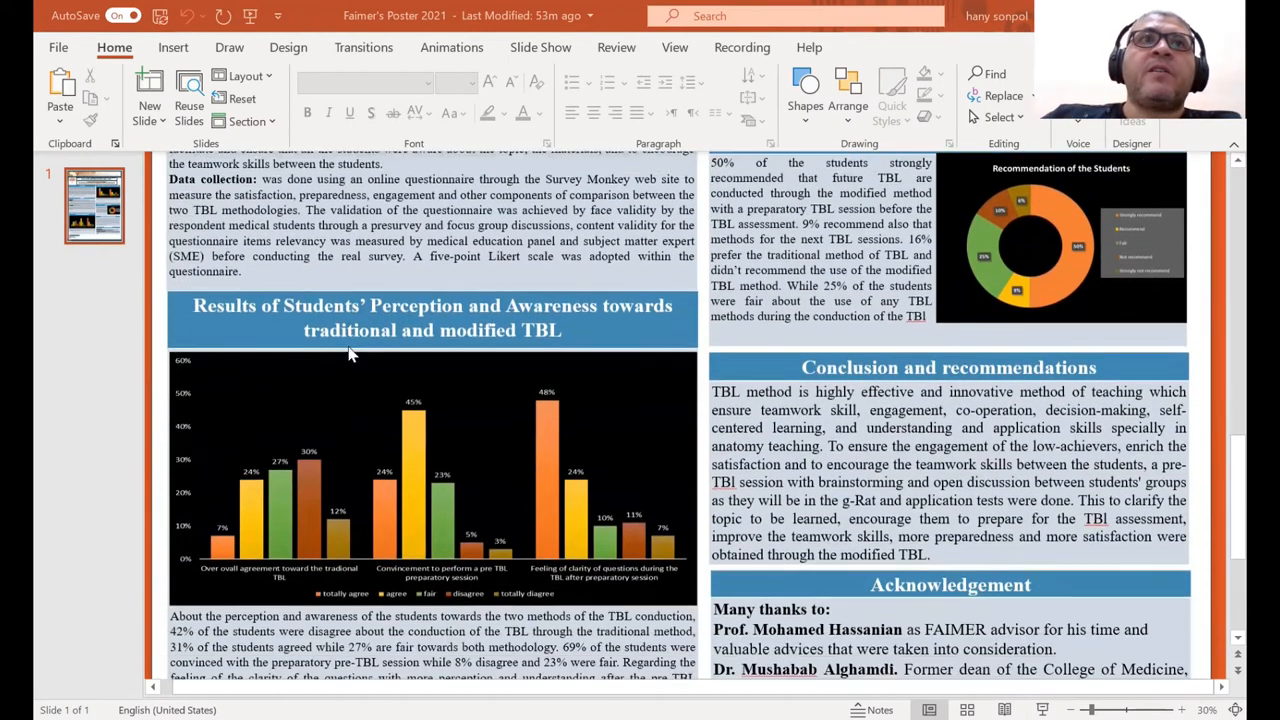
pyautogui.scroll(-3)
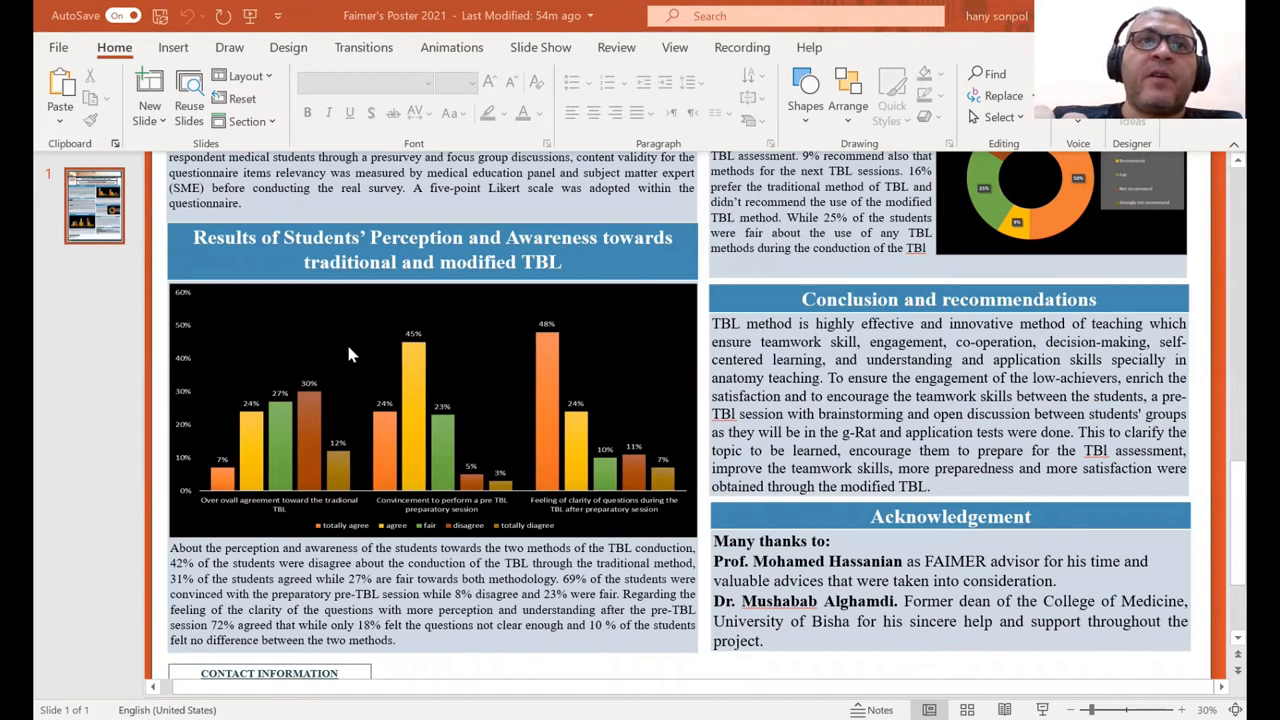
pyautogui.scroll(3)
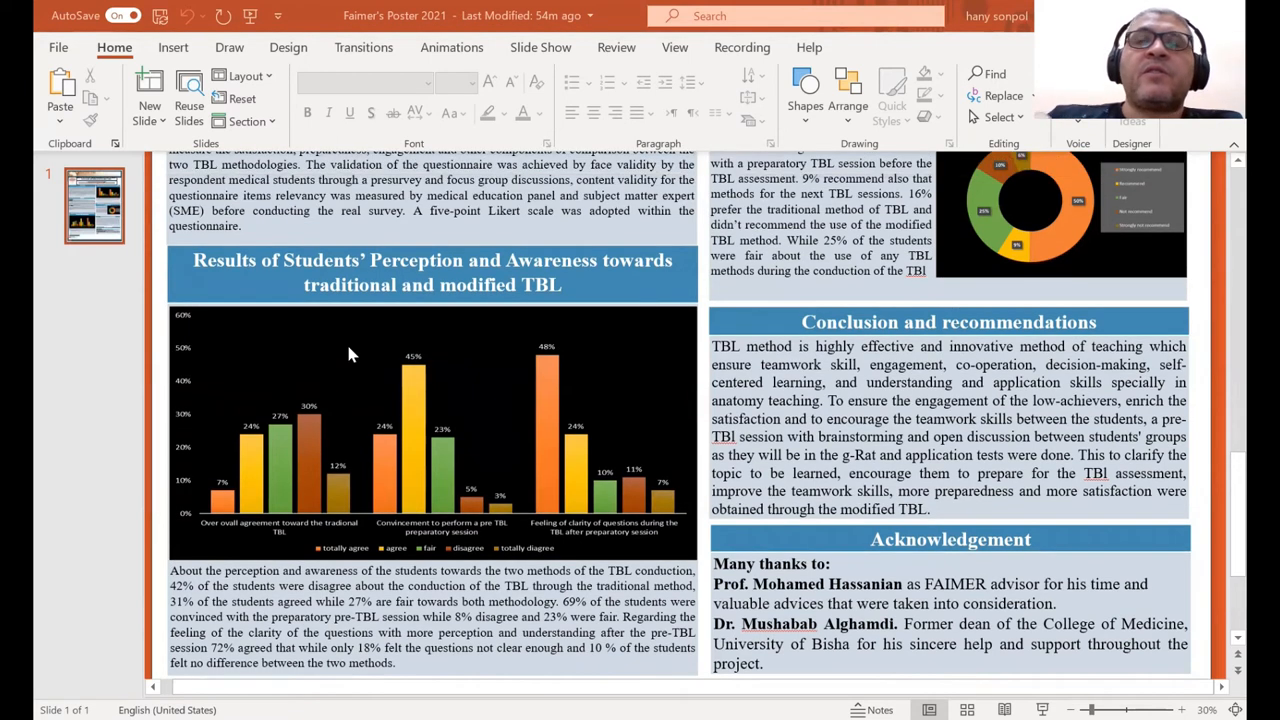
pyautogui.scroll(3)
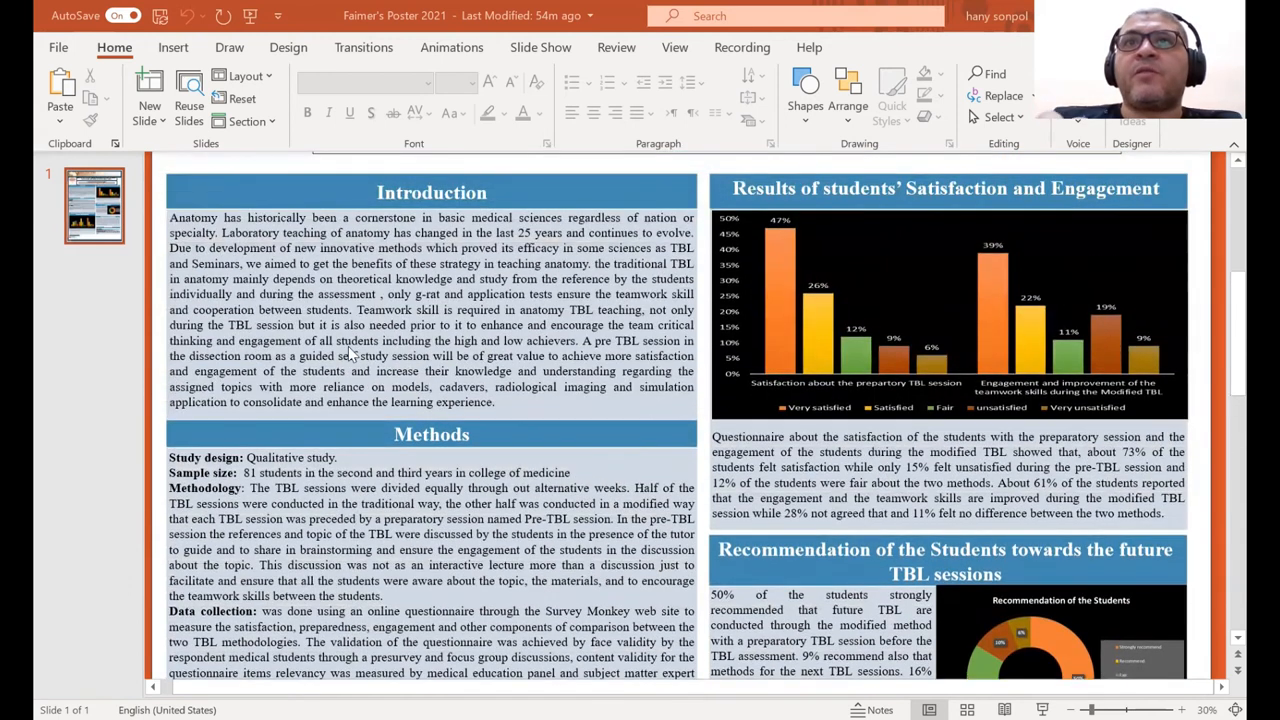
pyautogui.scroll(3)
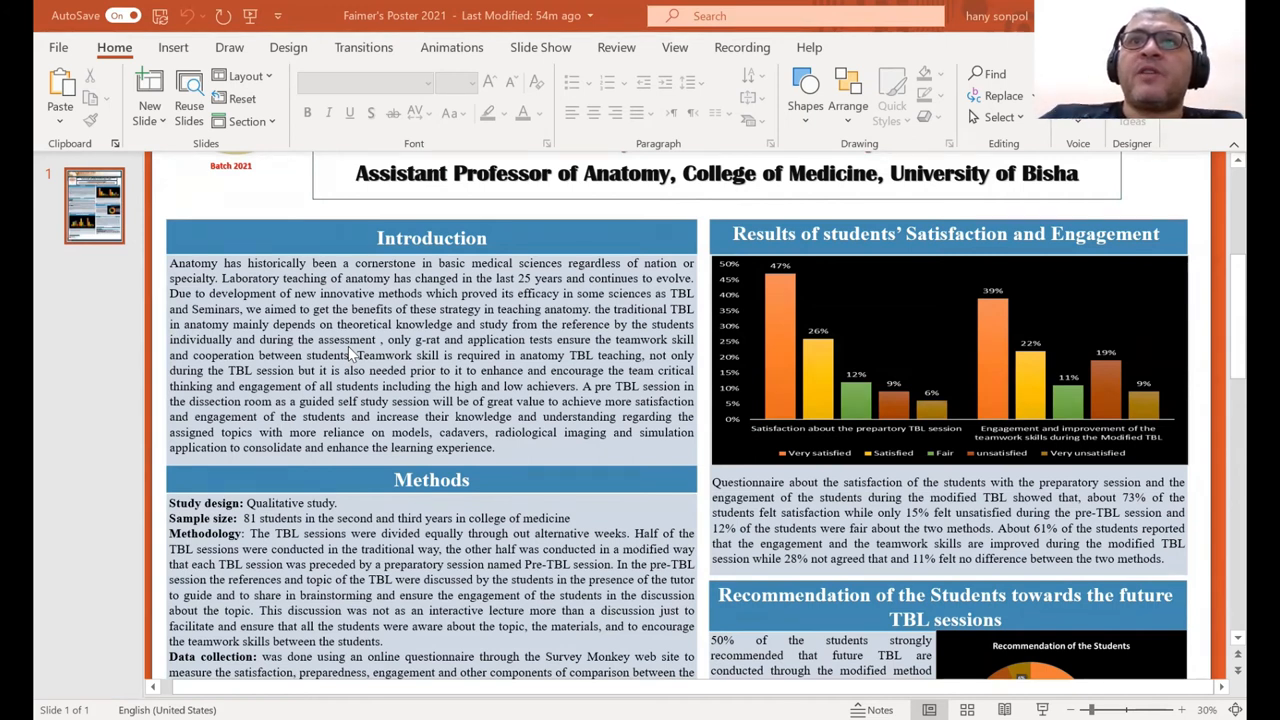
pyautogui.scroll(-3)
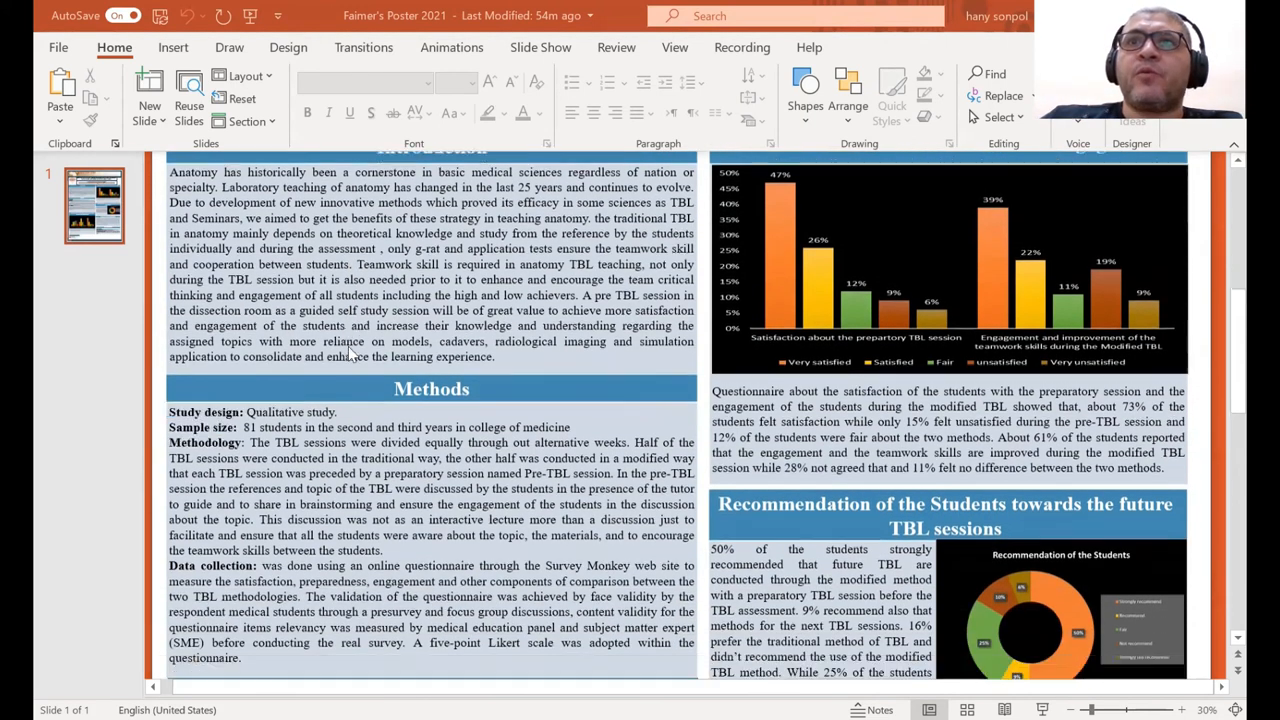
pyautogui.scroll(-3)
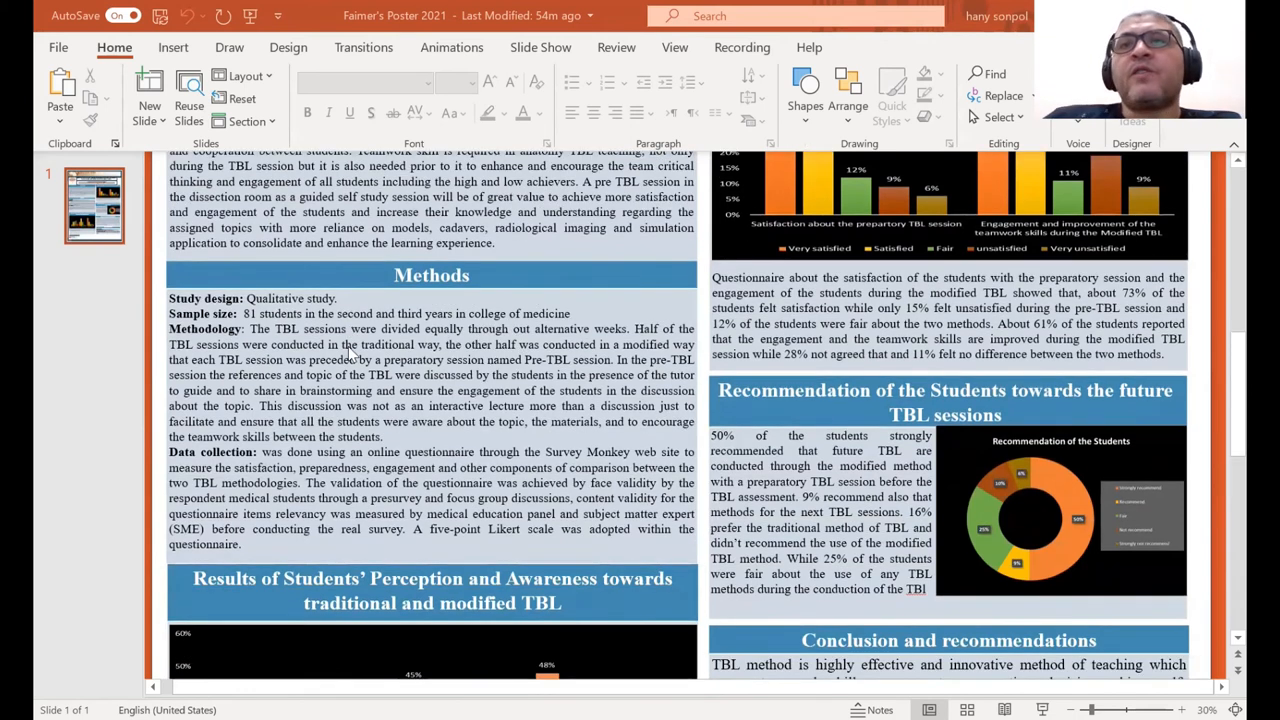